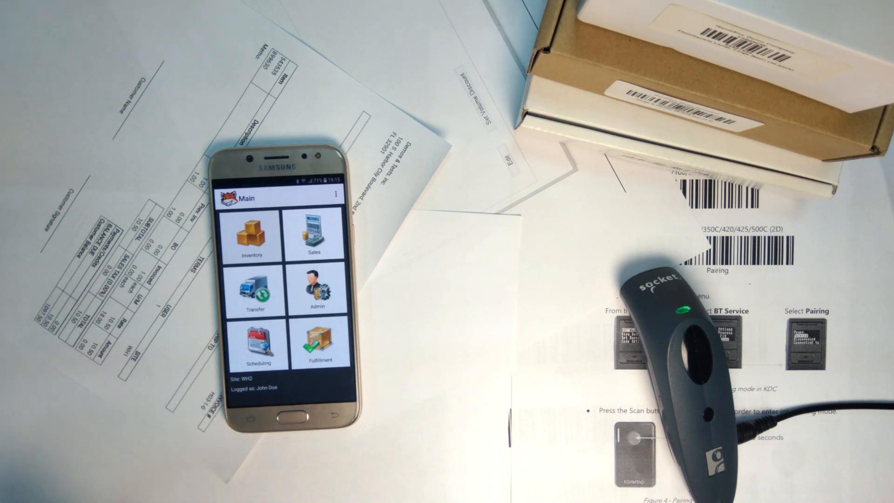
Go into the Inventory section to begin a WH2 inventory count.
click(252, 234)
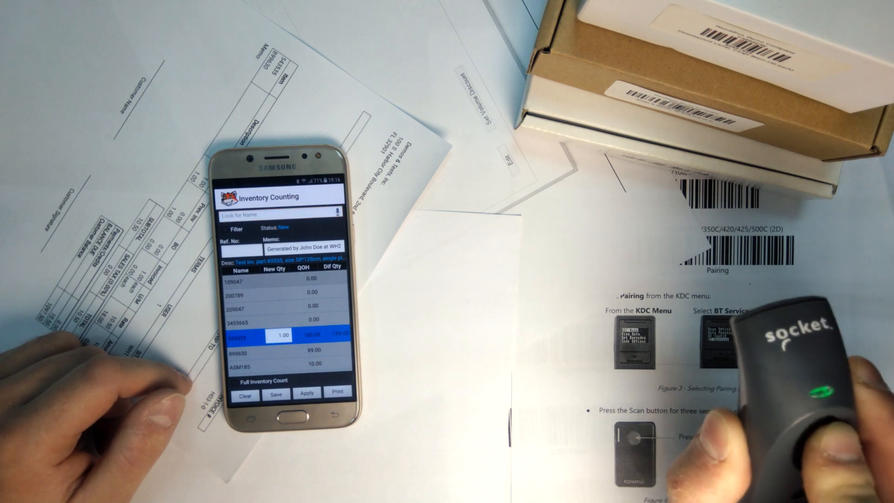
Clear the WH2 counting session to start it over, bringing up the discard warning.
click(245, 392)
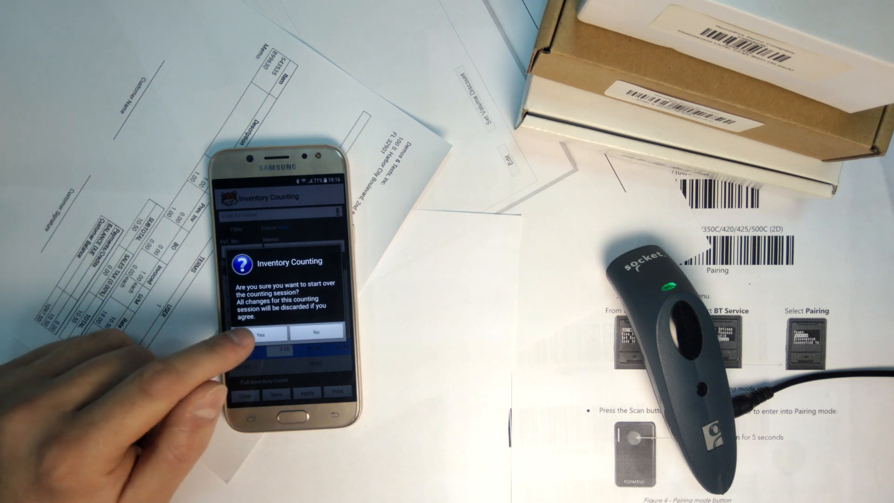
Confirm discarding the current counts so the session restarts.
click(259, 333)
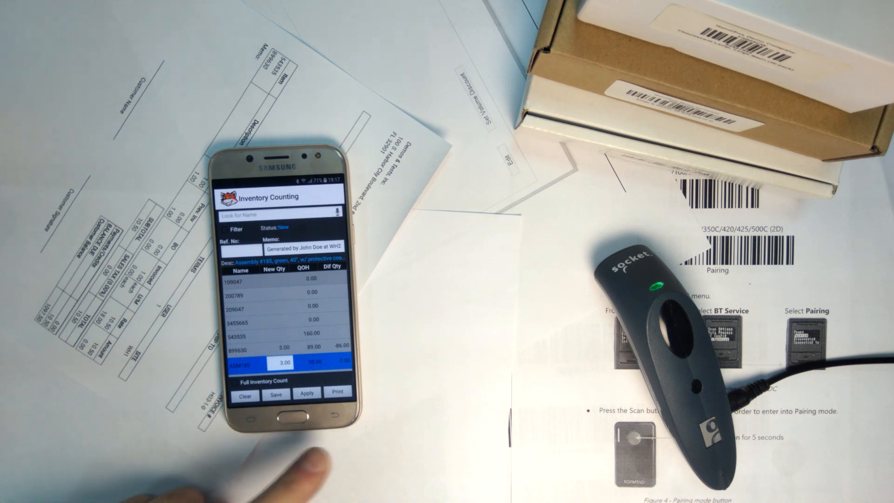
click(276, 393)
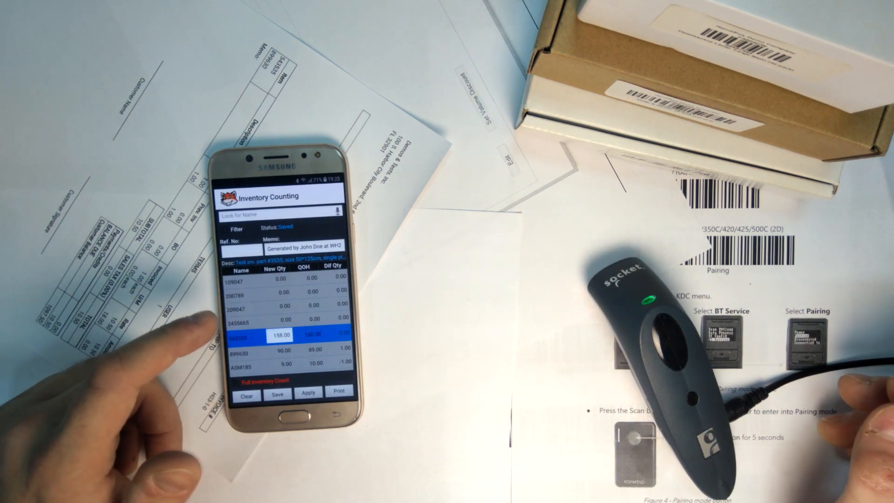
click(308, 392)
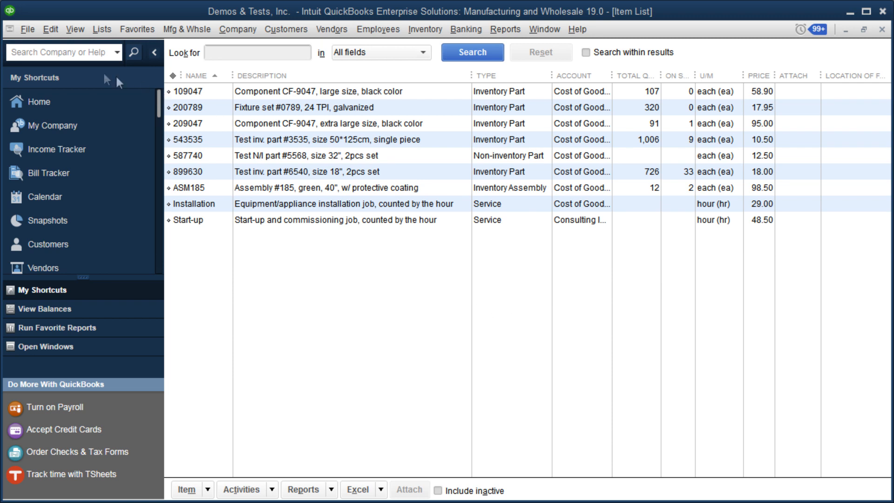
Show the Counting Sessions for site WH2 and tick John Doe's 12/25/2018 WH2 session.
click(27, 29)
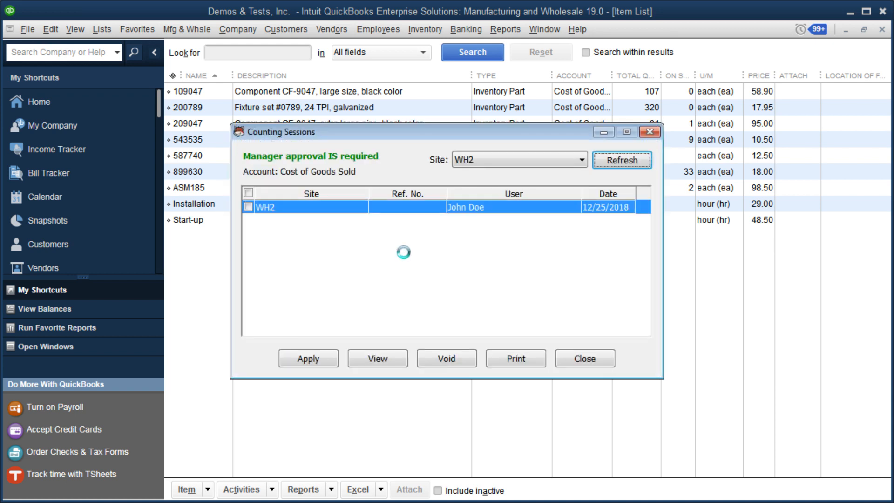
mouse_move(483, 218)
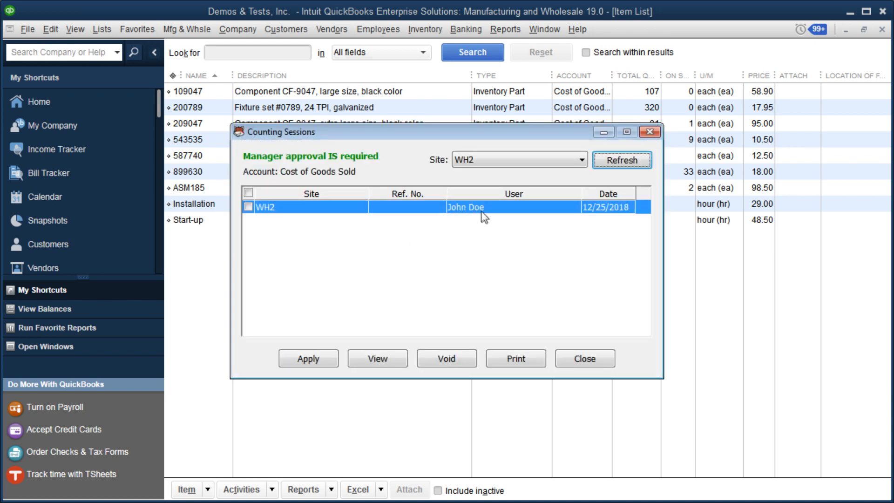
mouse_move(484, 218)
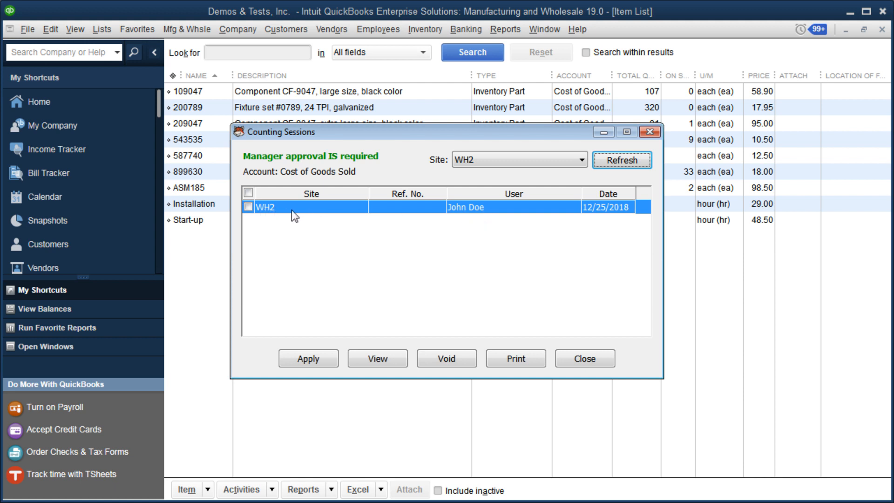
mouse_move(509, 212)
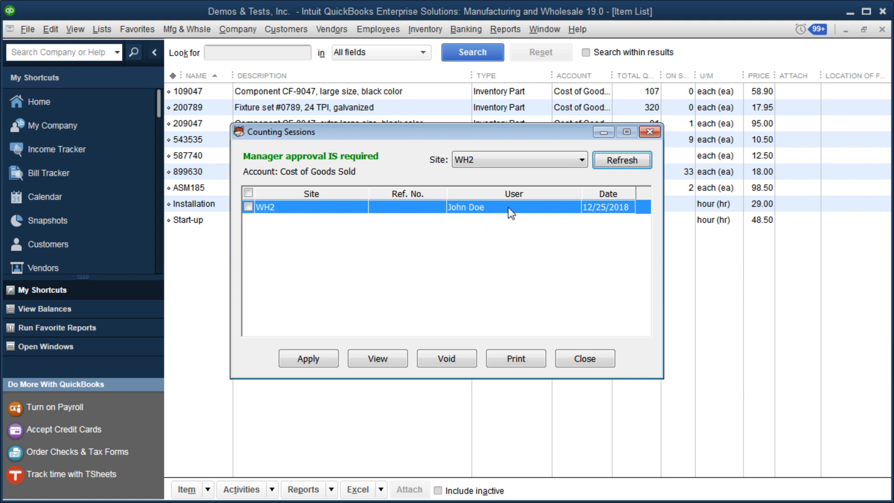
click(248, 207)
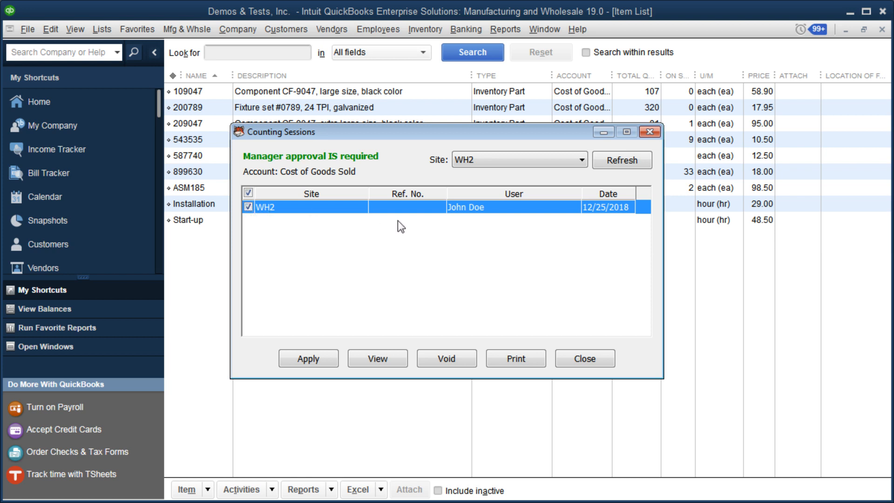
mouse_move(551, 222)
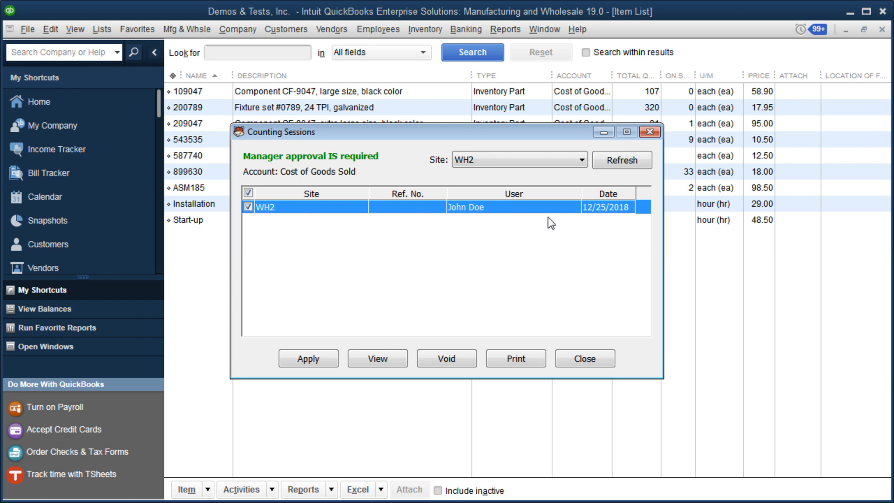
Preview and close the WH2 adjustment printout, then decline voiding the session.
click(376, 359)
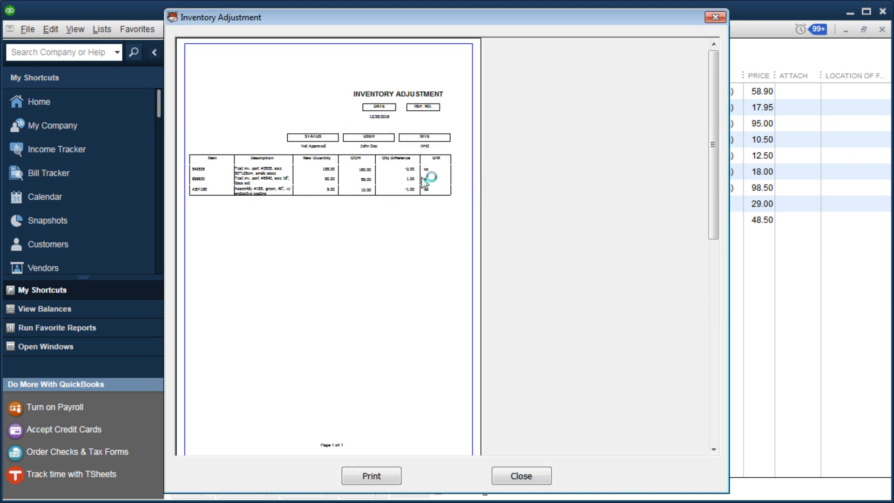
click(520, 476)
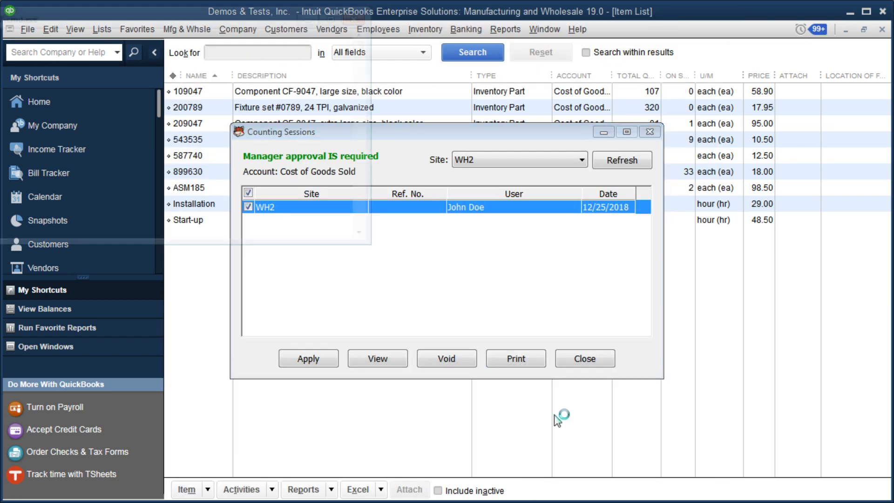
click(446, 359)
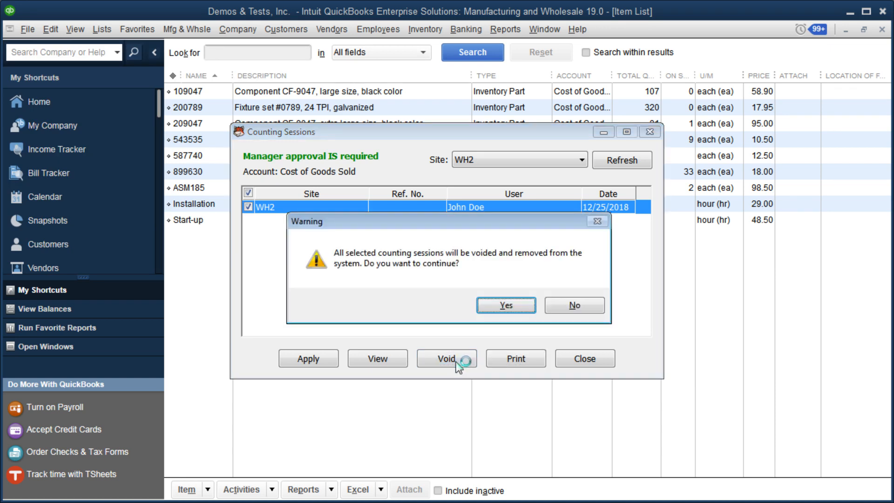
mouse_move(430, 258)
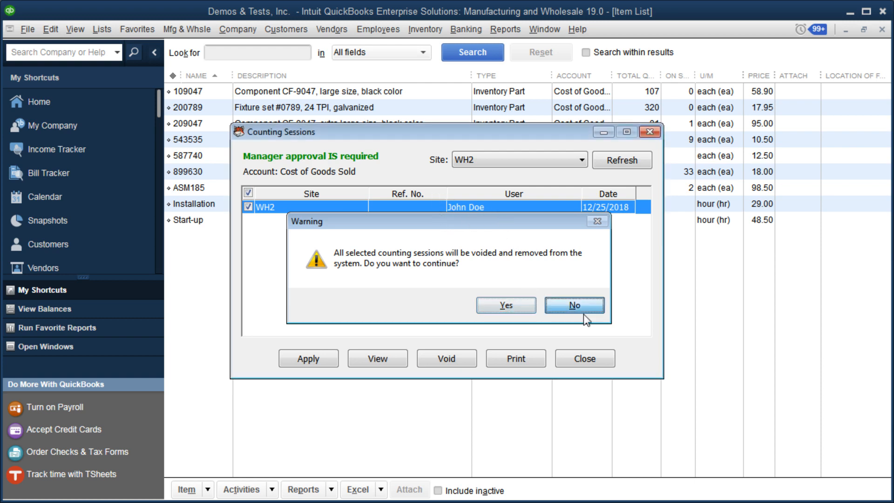
click(376, 358)
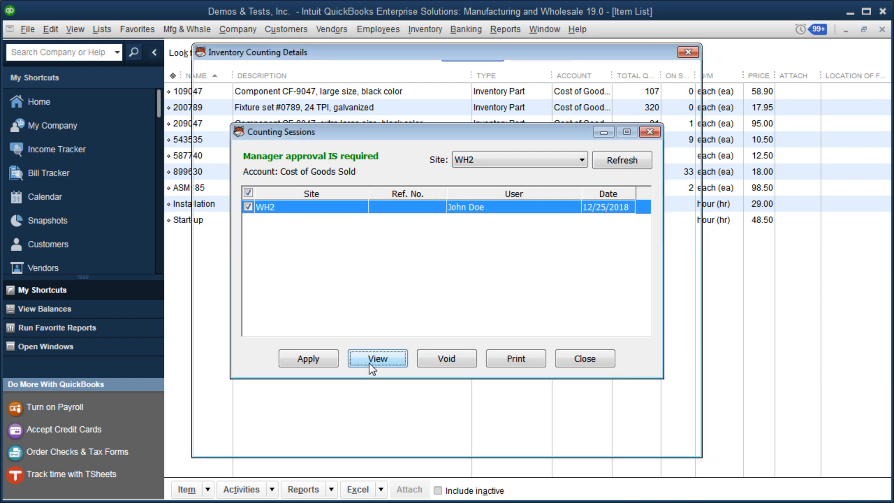
View the WH2 counting details (543535 at 158, 899630 at 90, ASM185 at 9) and close them.
click(377, 358)
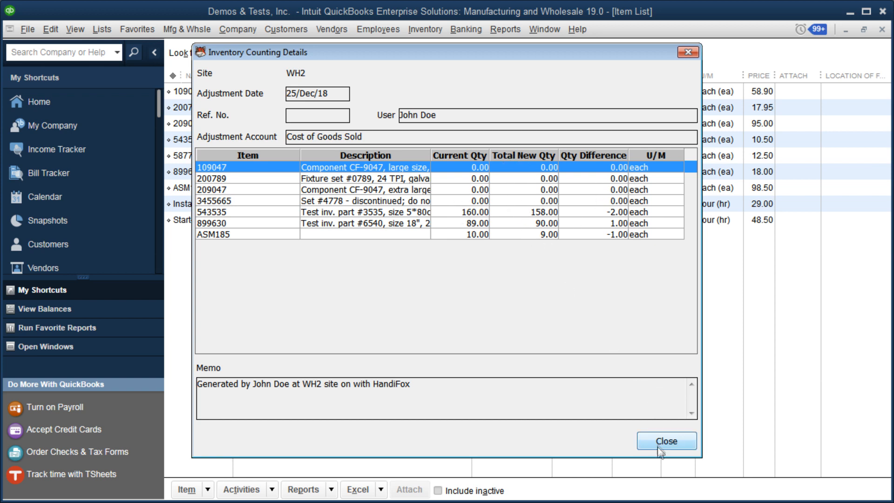
click(665, 441)
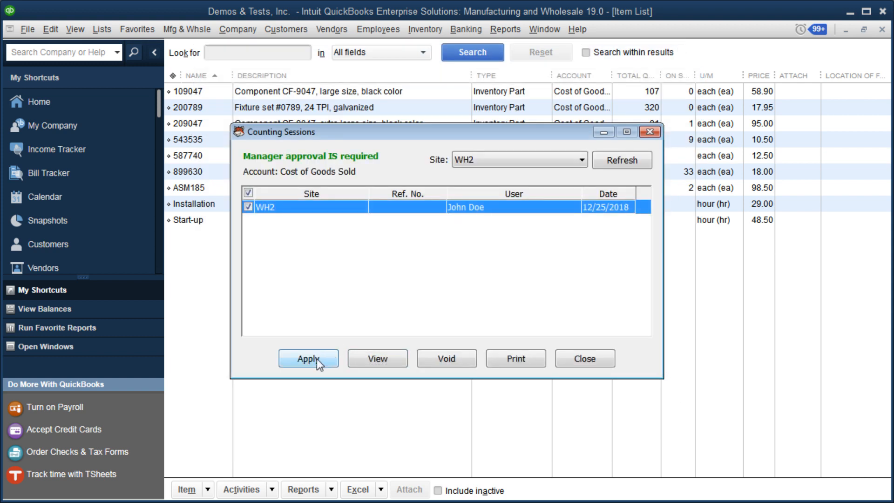
Apply the WH2 session with all item lines ticked except ASM185, and save the adjustment.
click(308, 358)
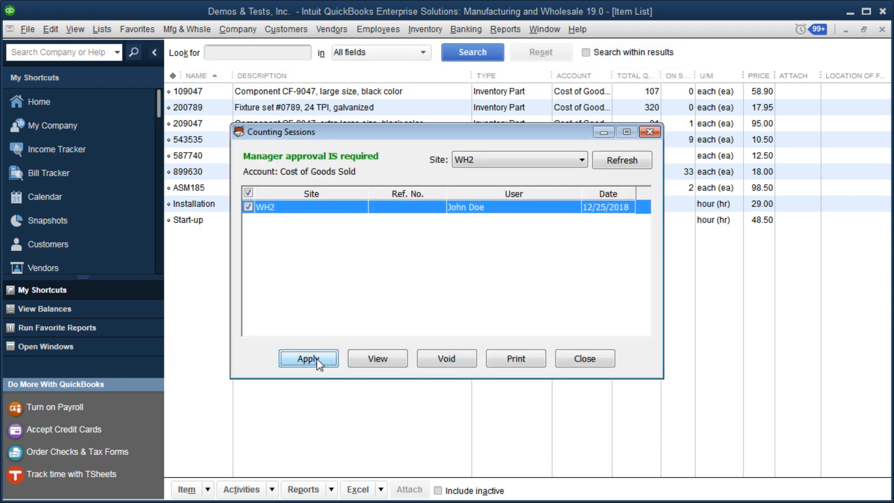
mouse_move(426, 270)
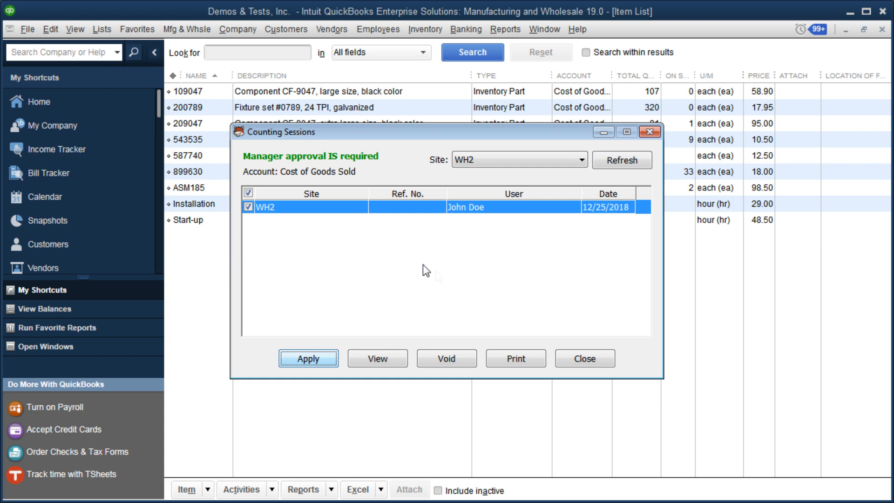
click(307, 357)
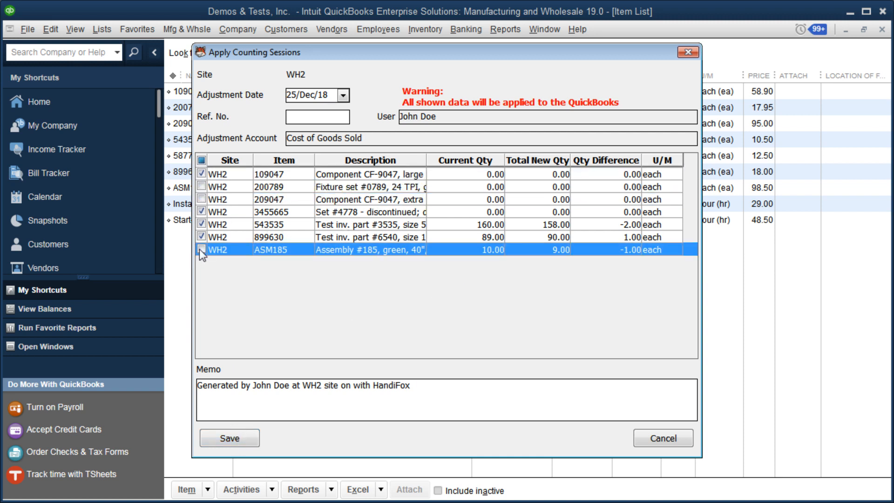
click(202, 249)
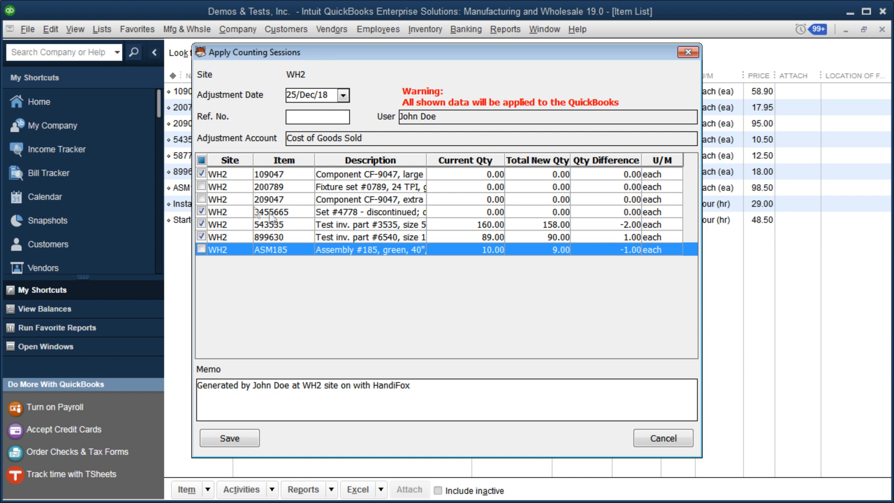
click(202, 186)
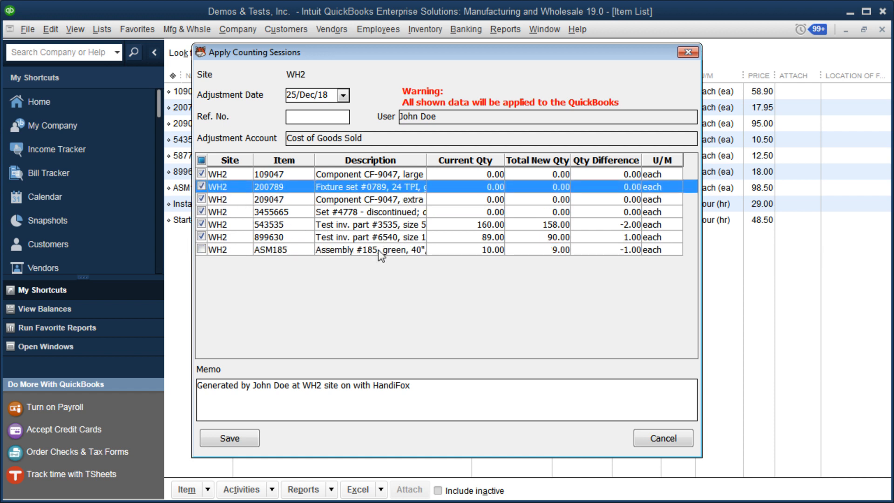
click(370, 250)
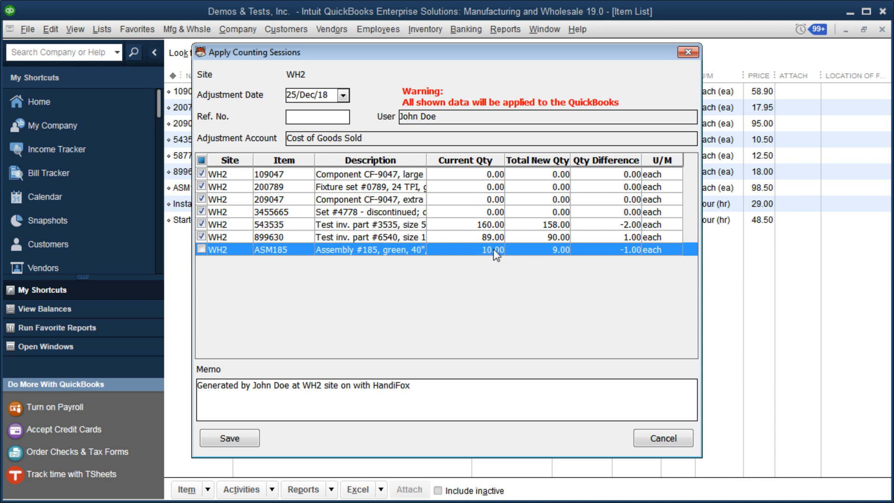
mouse_move(562, 261)
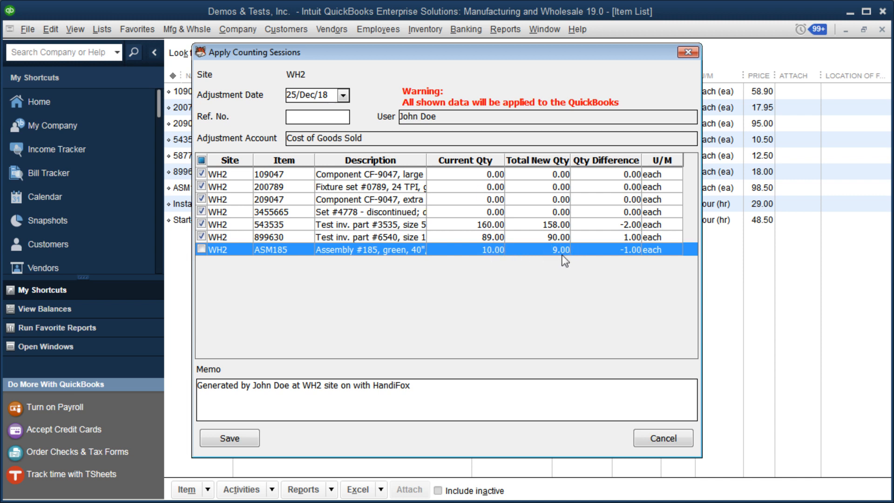
mouse_move(527, 258)
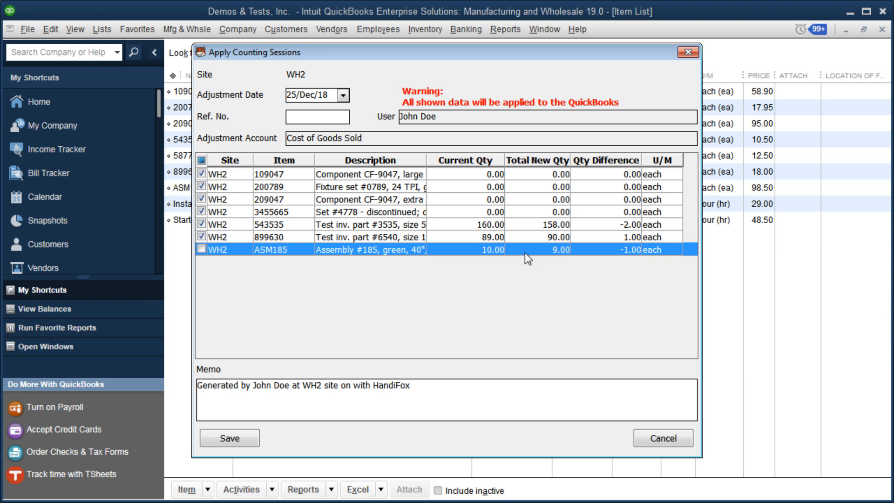
mouse_move(556, 257)
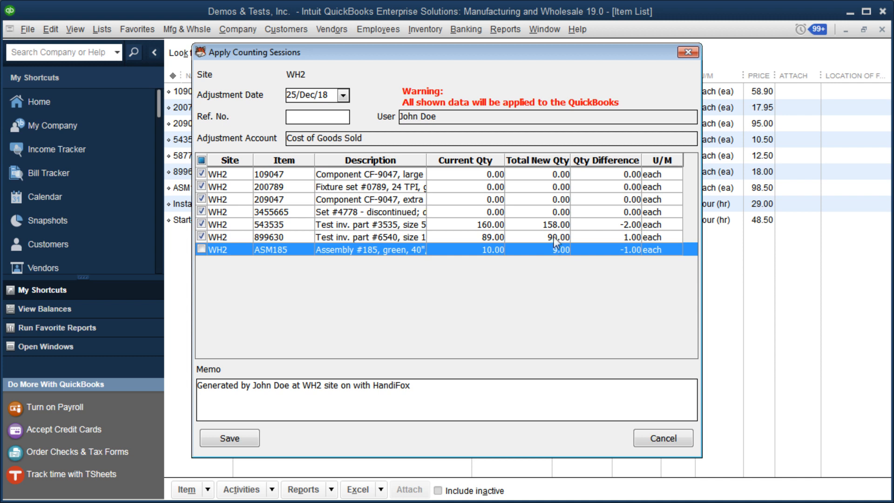
click(229, 438)
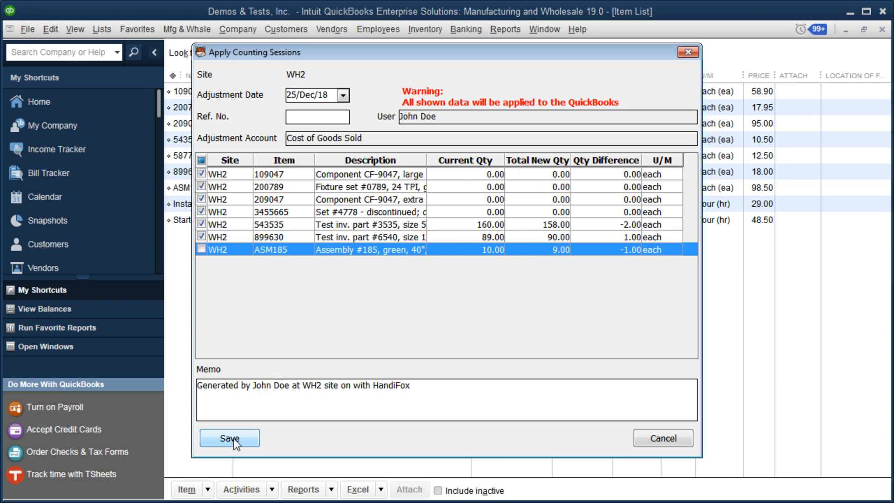
Confirm applying the WH2 counts and voiding the unselected ASM185 line.
click(229, 438)
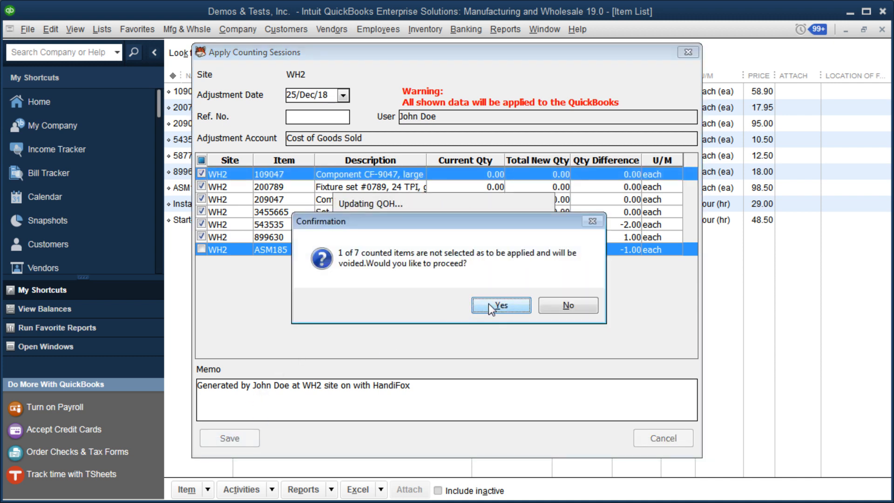
click(500, 304)
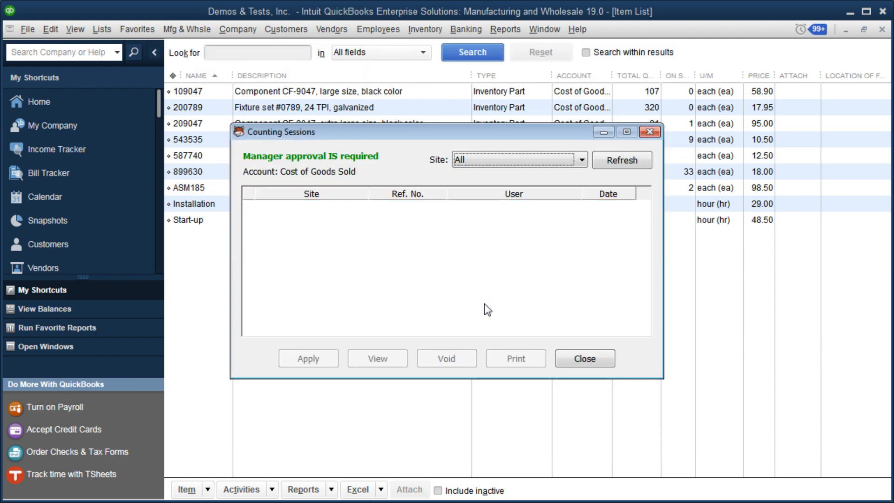
mouse_move(468, 223)
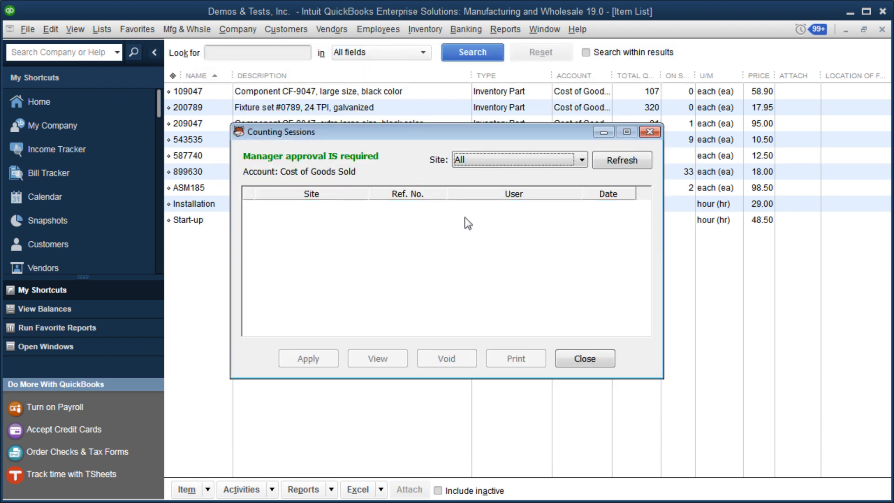
Close the empty Counting Sessions list and bring up the QOH Viewer for per-site quantities.
click(584, 358)
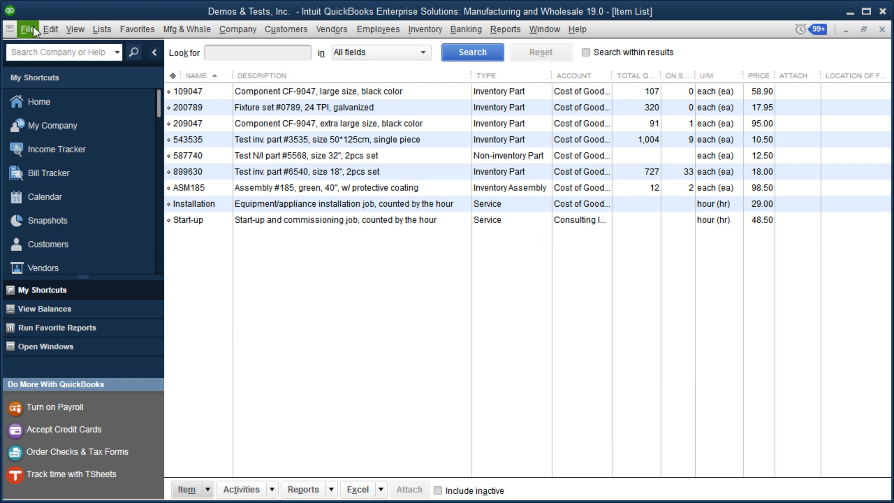
click(27, 29)
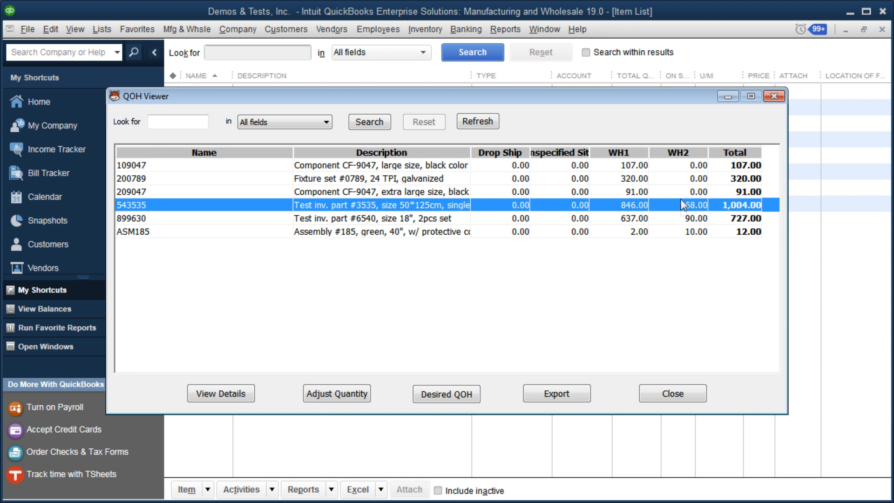
mouse_move(693, 214)
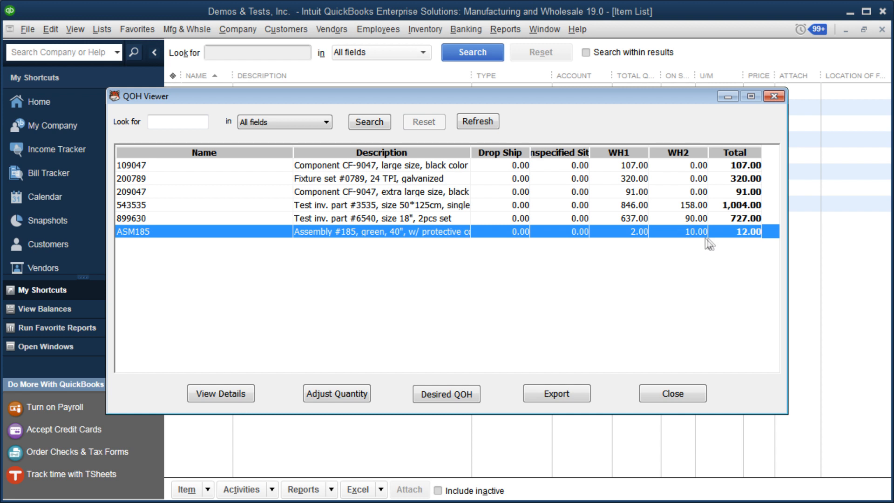
mouse_move(695, 242)
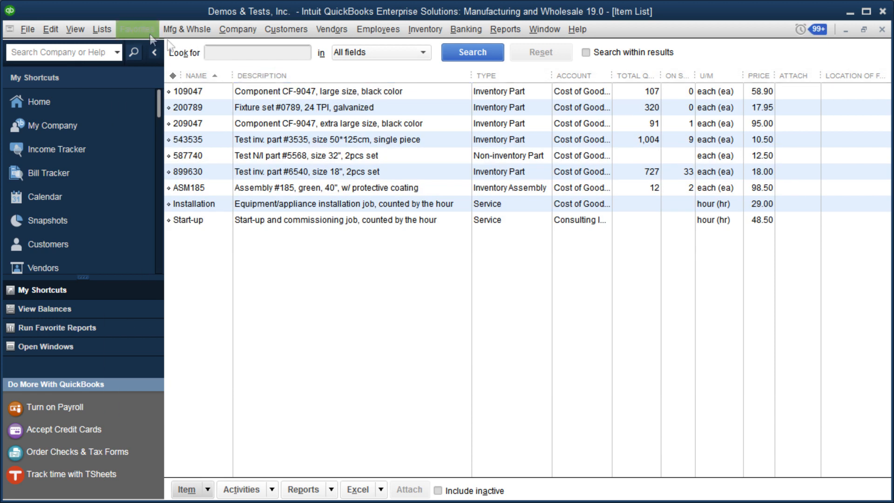
Check item 543535's per-site quantities (158 at WH2) via Inventory Site Info, then cancel out unchanged.
click(102, 29)
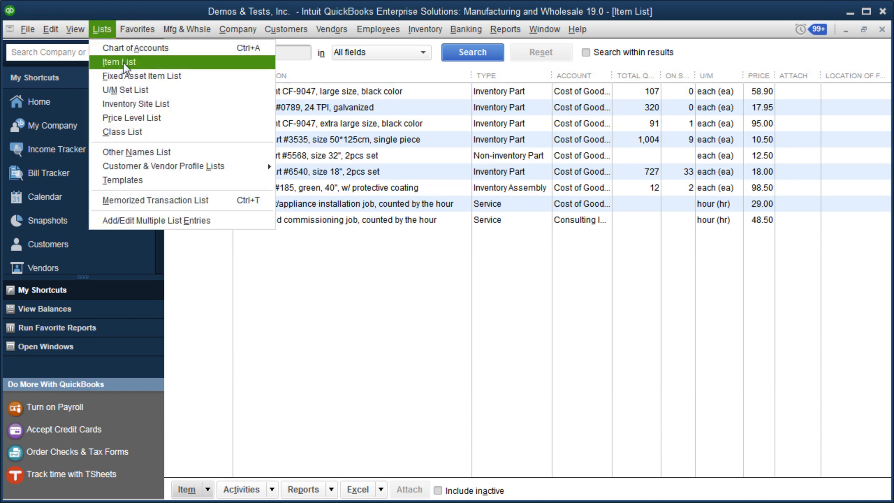
click(122, 62)
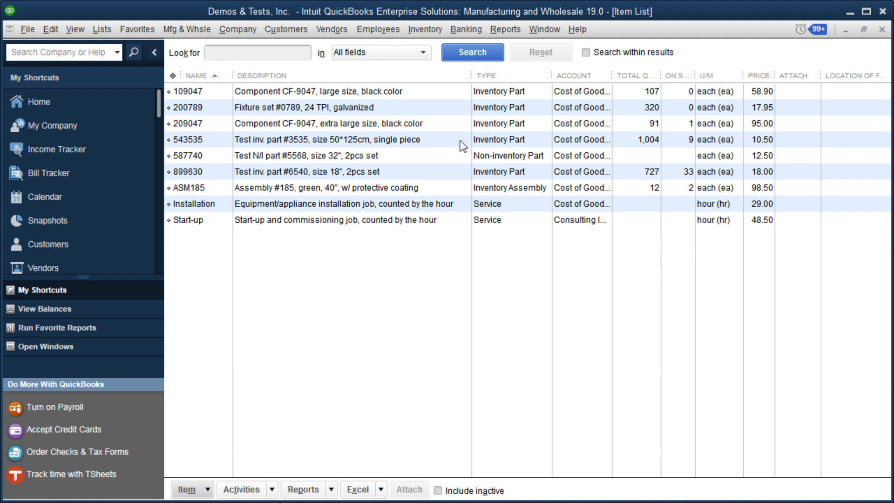
click(342, 139)
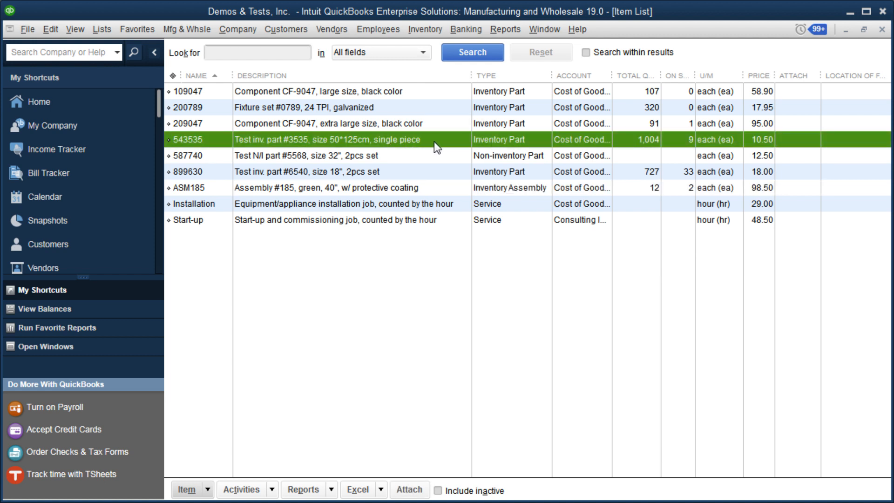
mouse_move(440, 151)
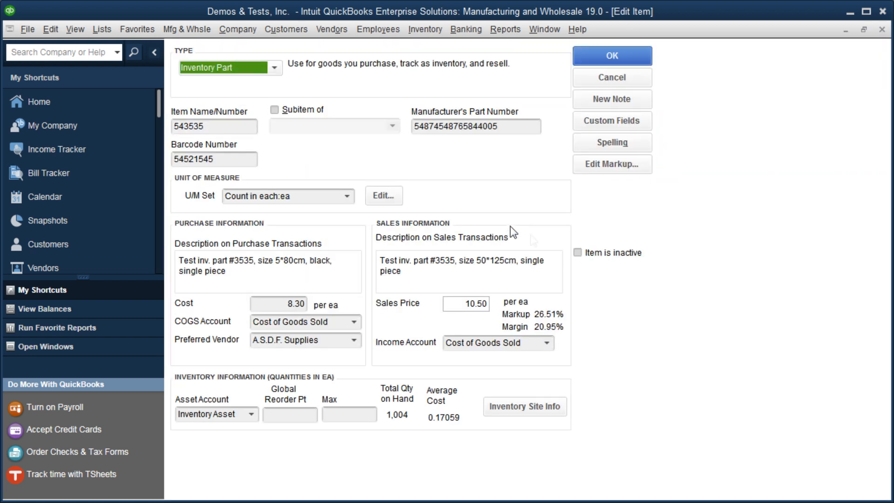
click(524, 407)
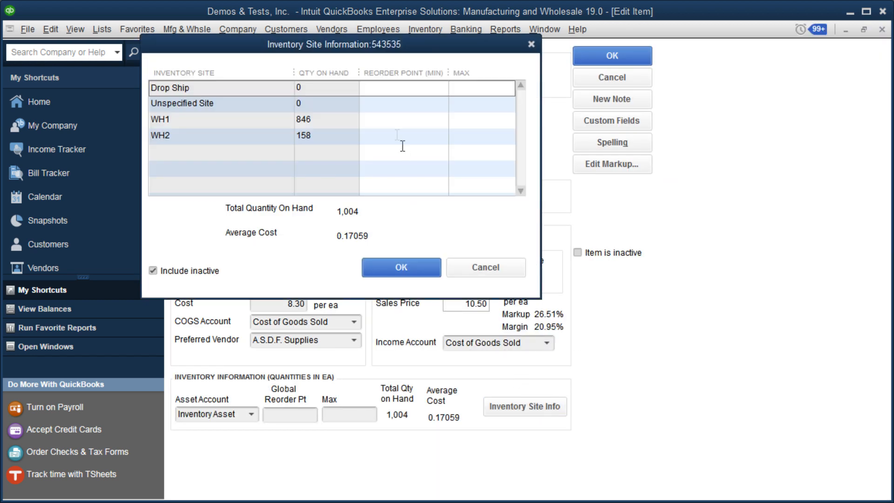
click(403, 136)
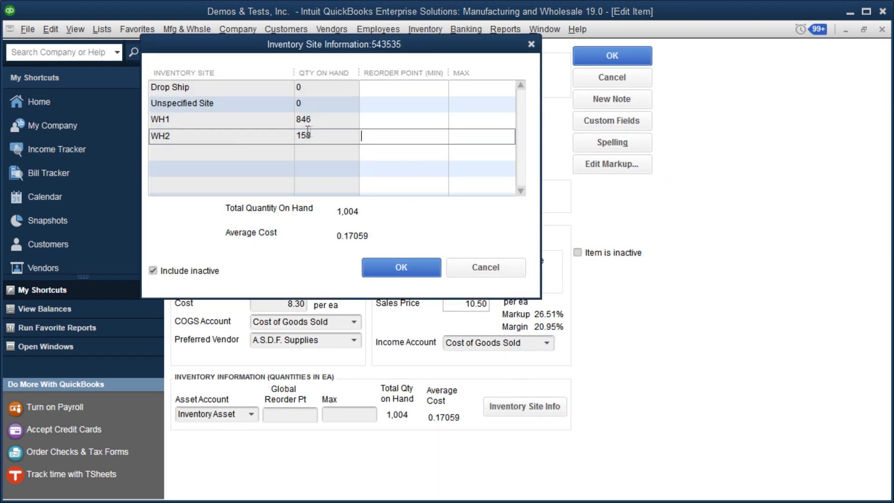
click(401, 267)
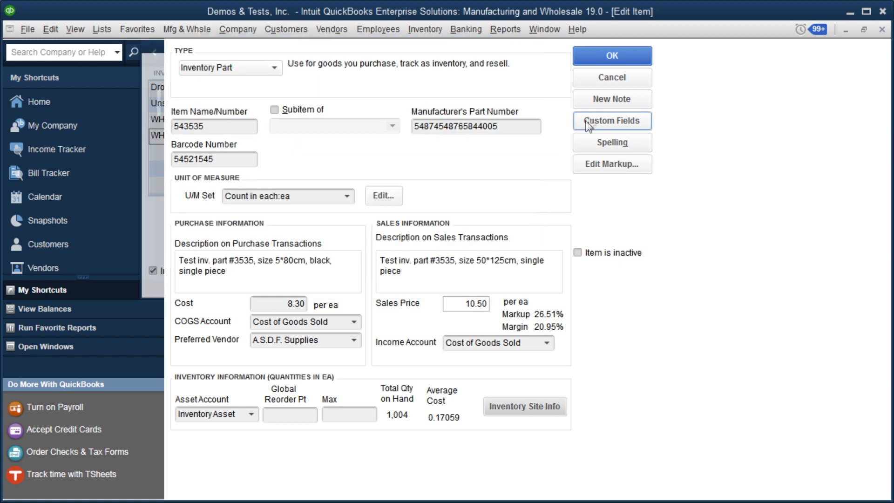
click(611, 55)
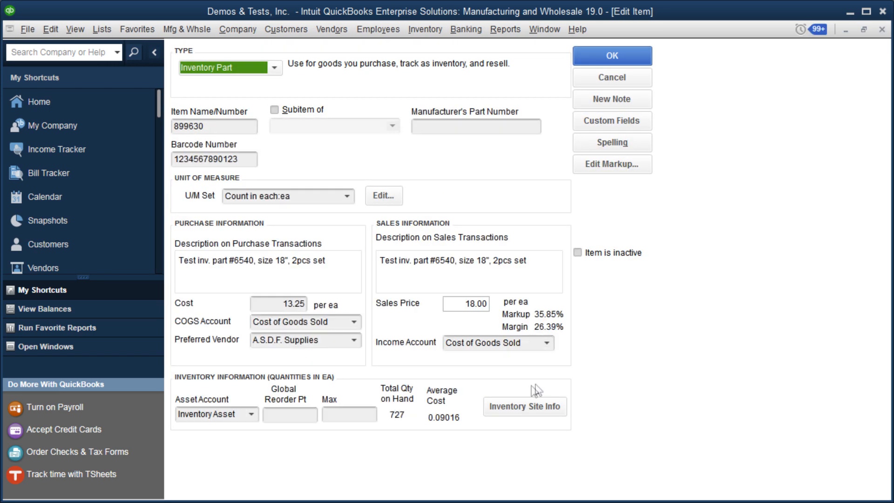
Check per-site quantities for 899630 and ASM185 (10 at WH2, 2 at WH1), then close without saving.
click(524, 406)
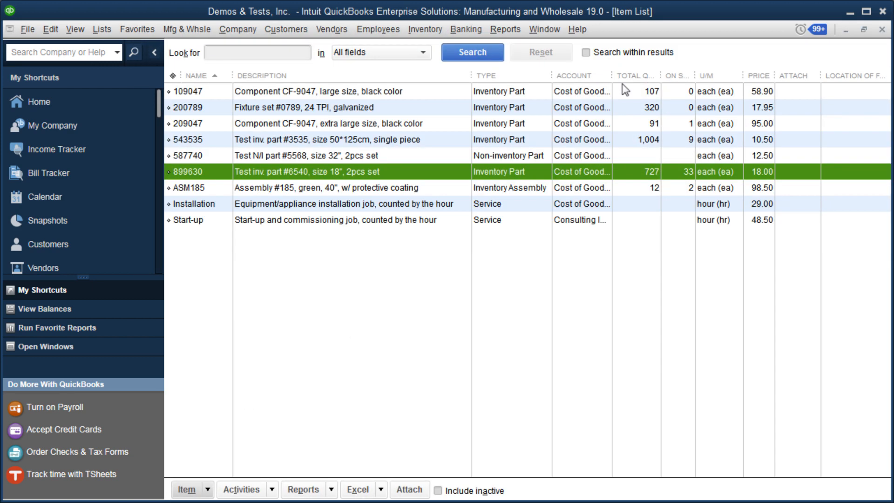
mouse_move(424, 201)
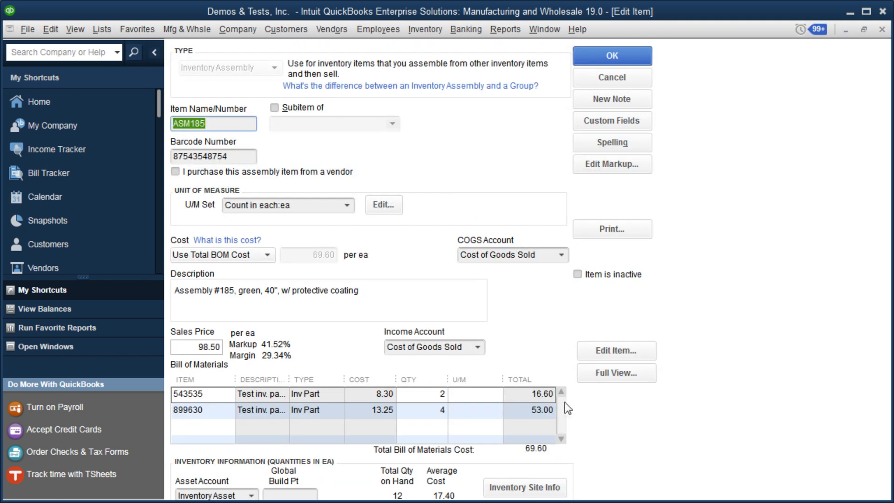
click(524, 487)
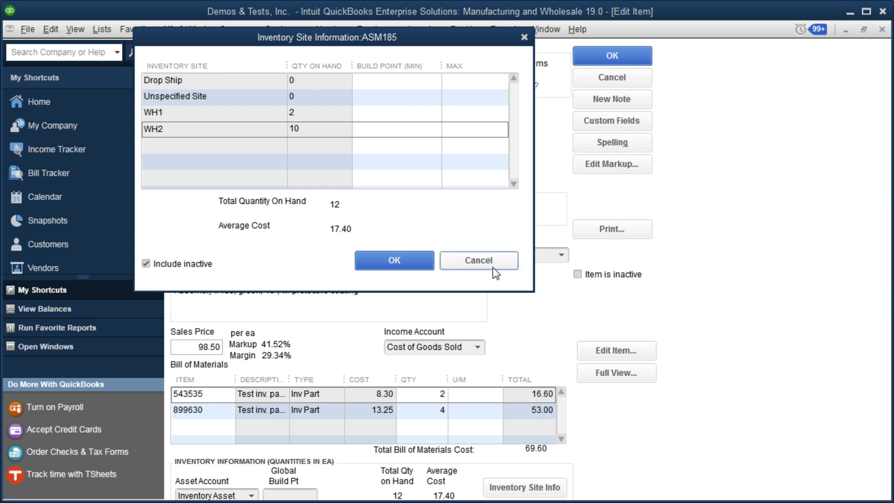
click(478, 261)
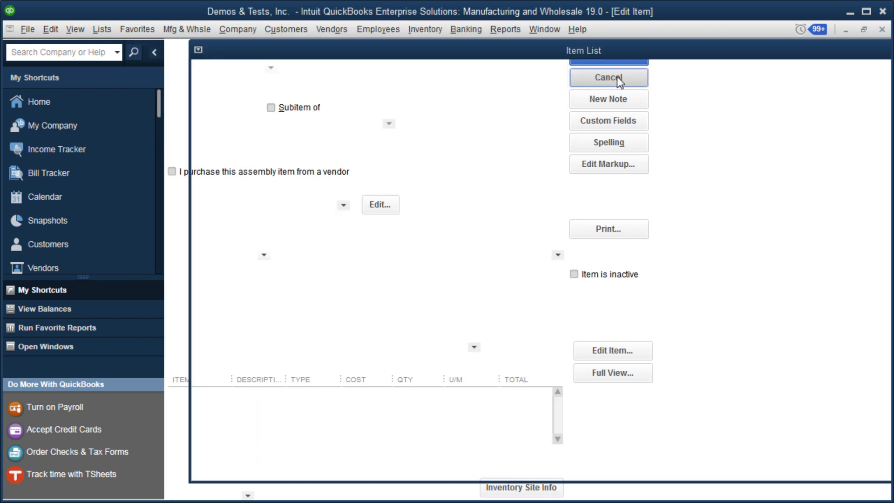
click(607, 77)
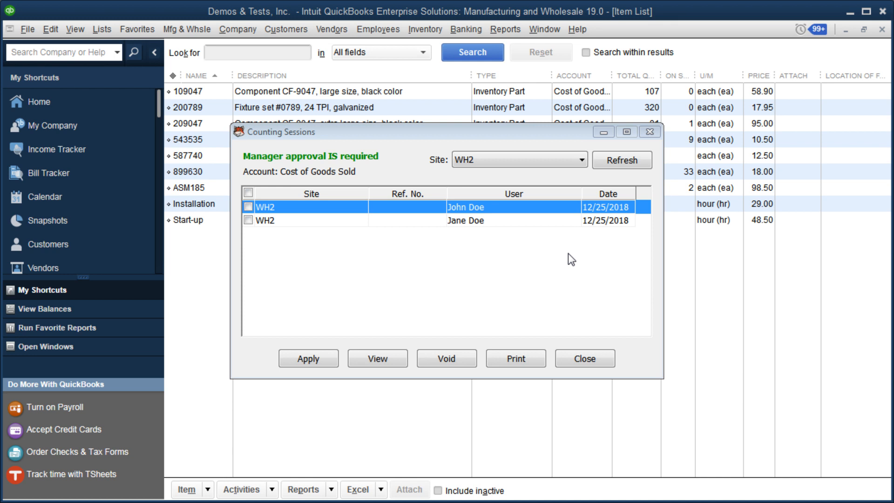
mouse_move(461, 222)
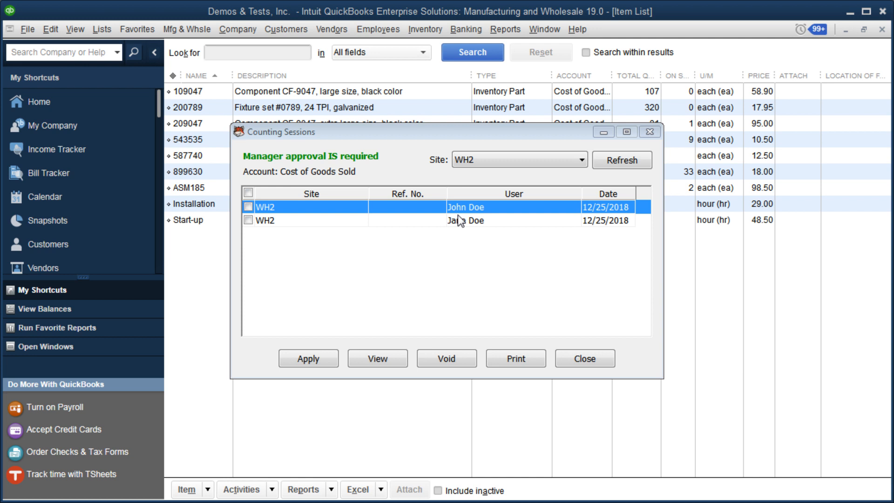
Review Jane Doe's WH2 session details showing the 109047 count, then close them.
click(465, 221)
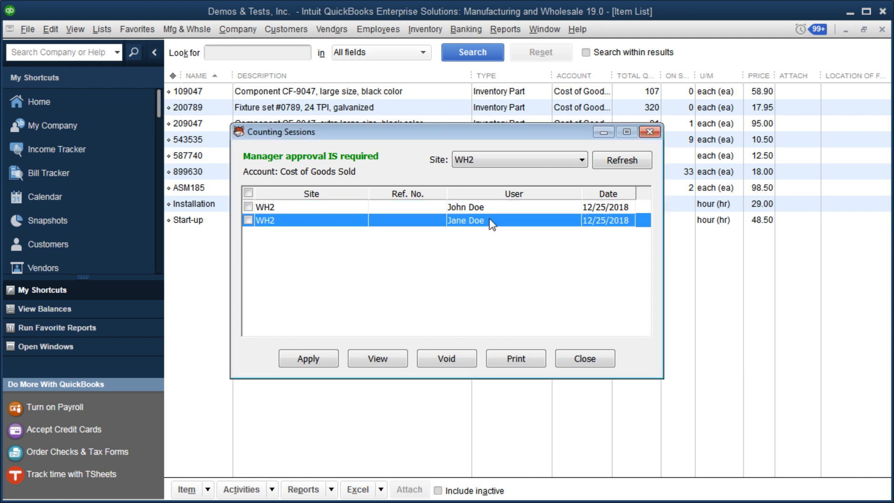
mouse_move(556, 257)
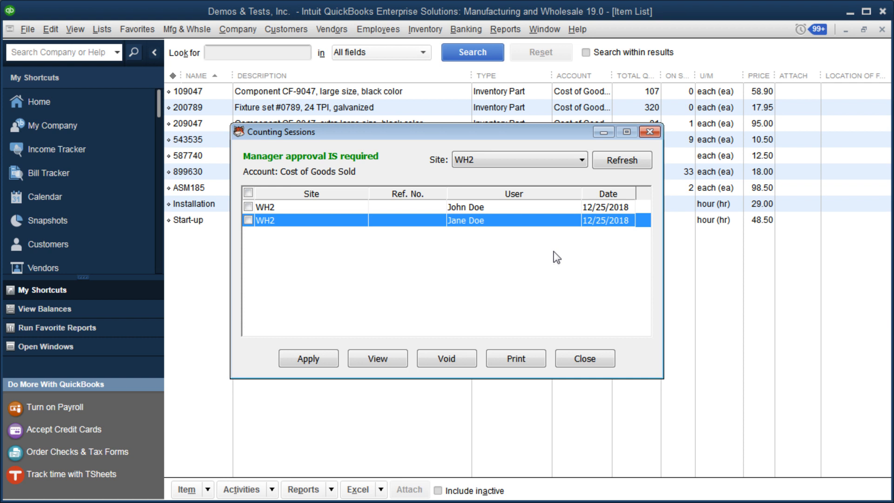
mouse_move(516, 248)
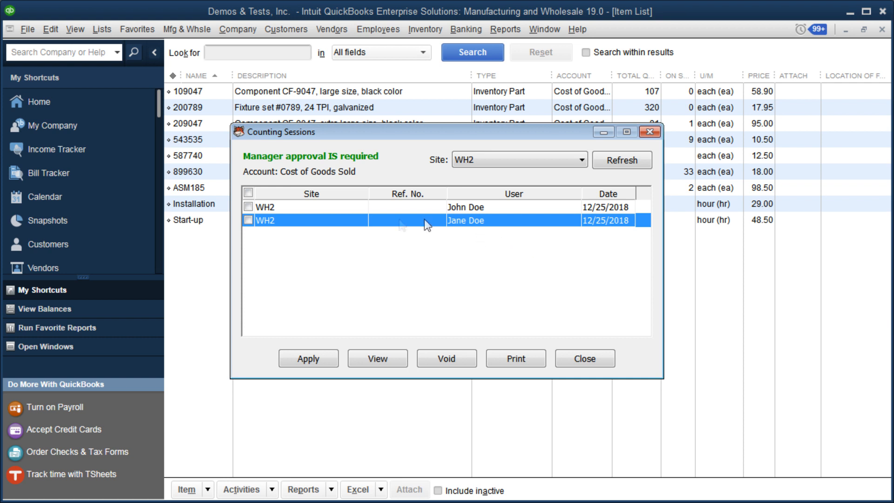
click(248, 206)
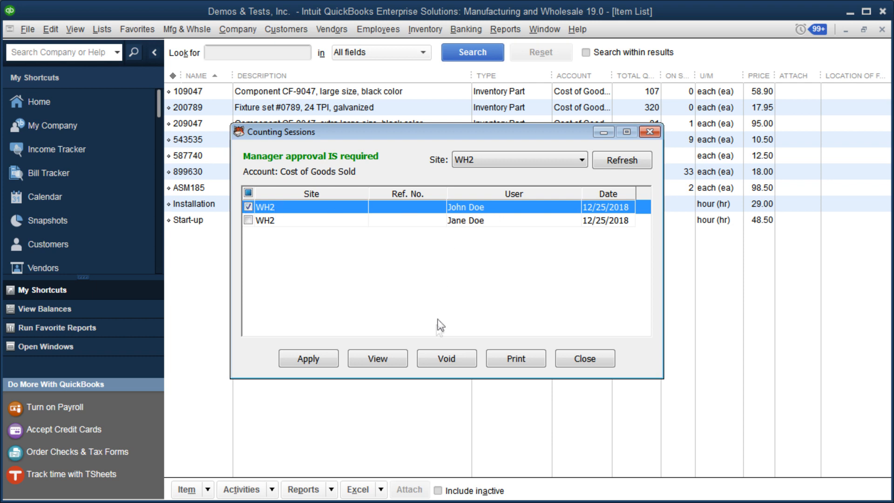
click(377, 358)
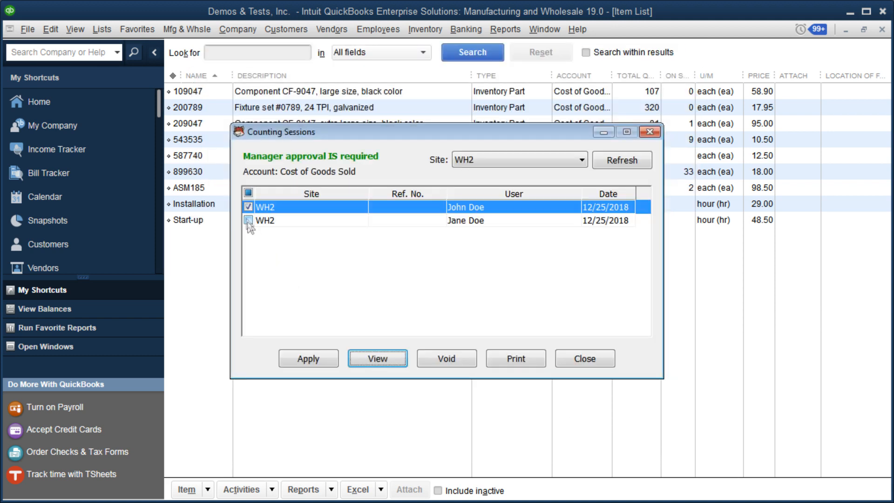
click(378, 358)
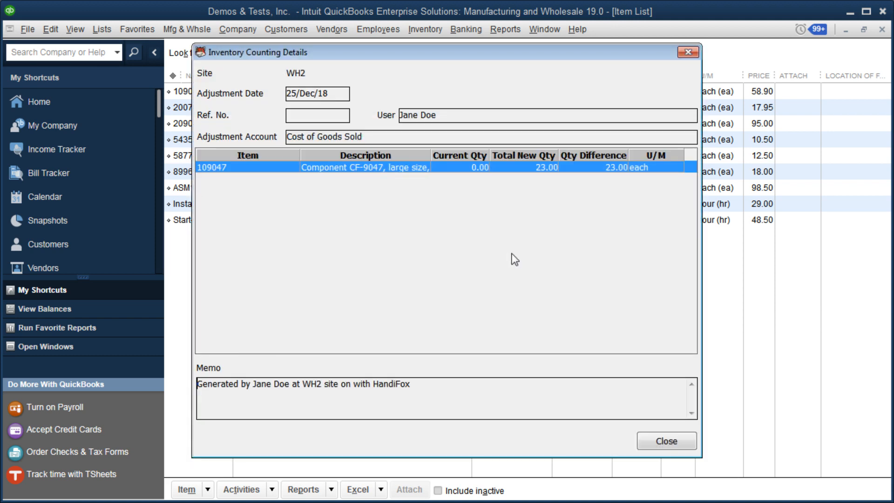
click(665, 441)
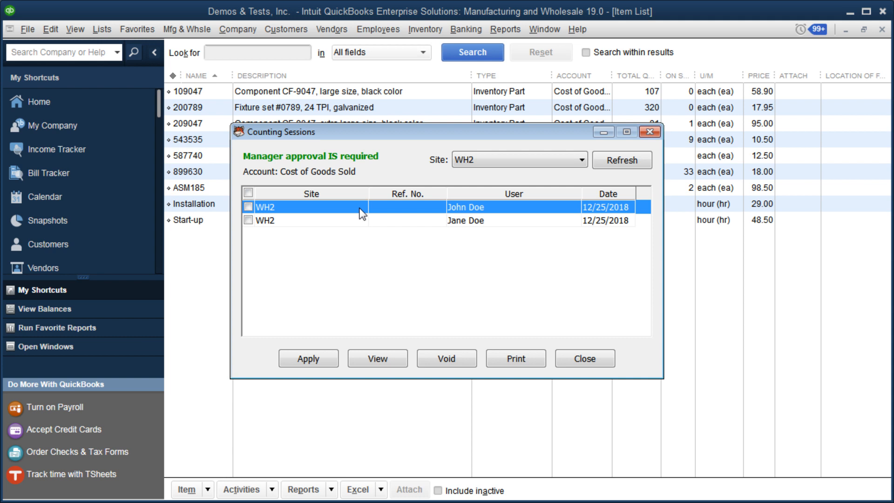
mouse_move(428, 214)
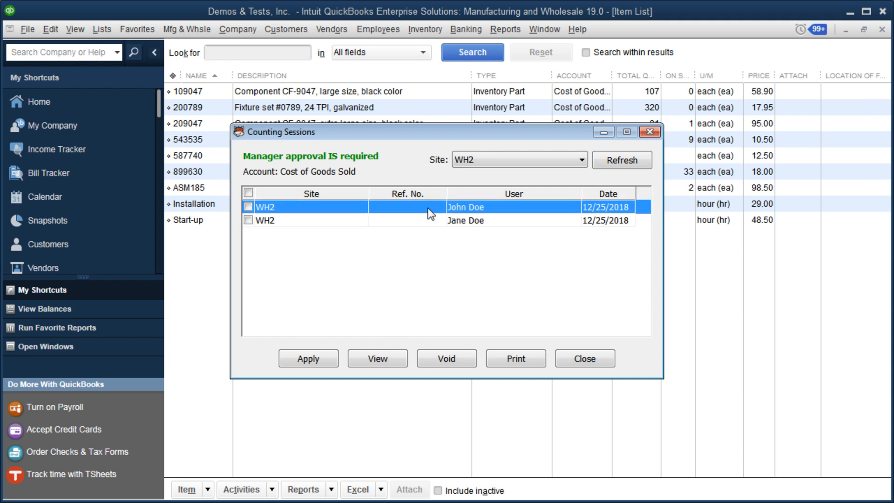
mouse_move(357, 215)
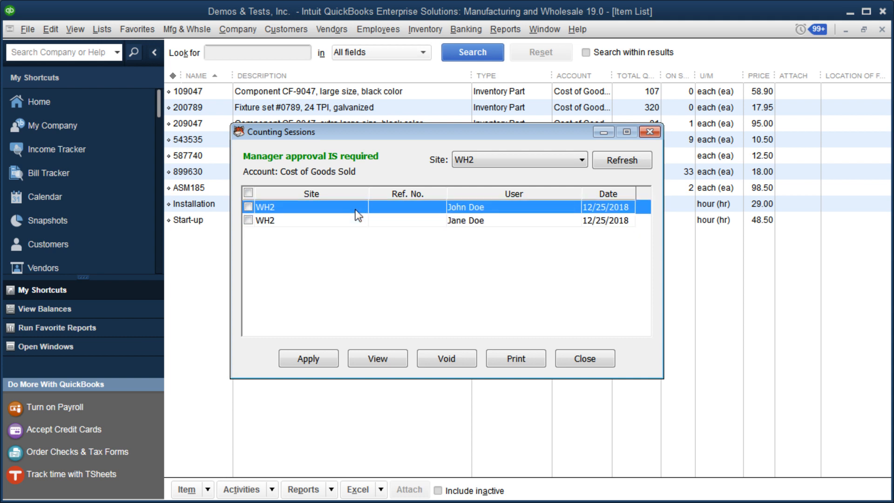
mouse_move(355, 293)
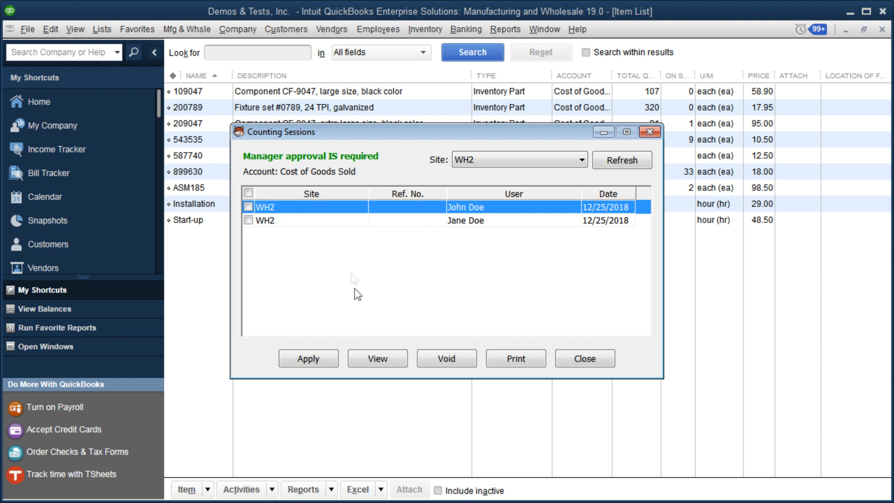
mouse_move(335, 222)
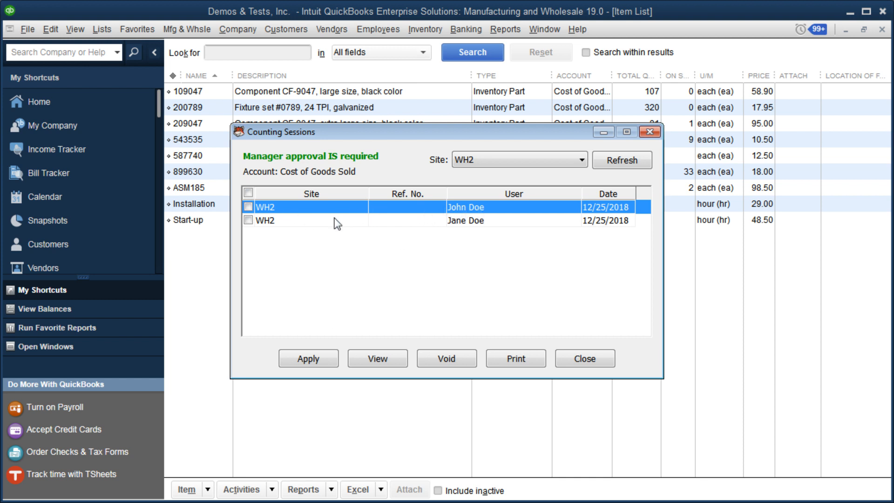
Tick both WH2 sessions, John Doe's and Jane Doe's, for applying together.
click(465, 220)
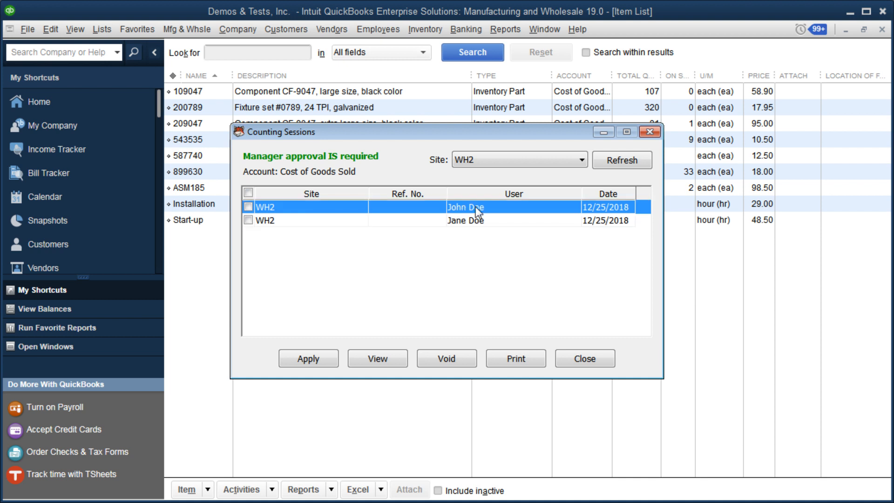
click(466, 220)
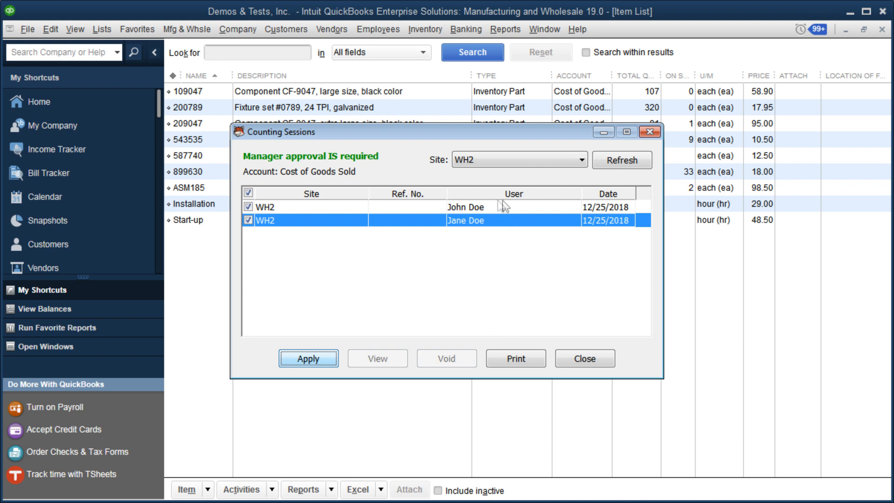
Apply both WH2 sessions so 109047's WH2 quantity totals 41, then close Counting Sessions.
click(307, 357)
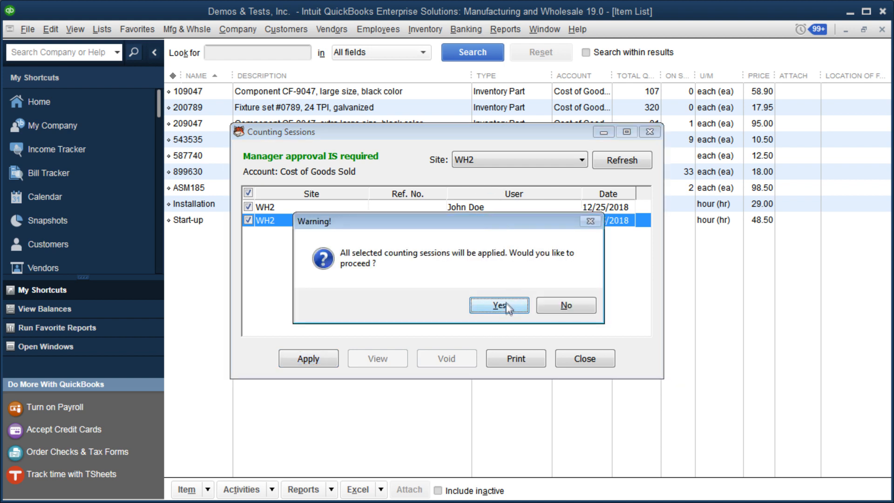
click(497, 304)
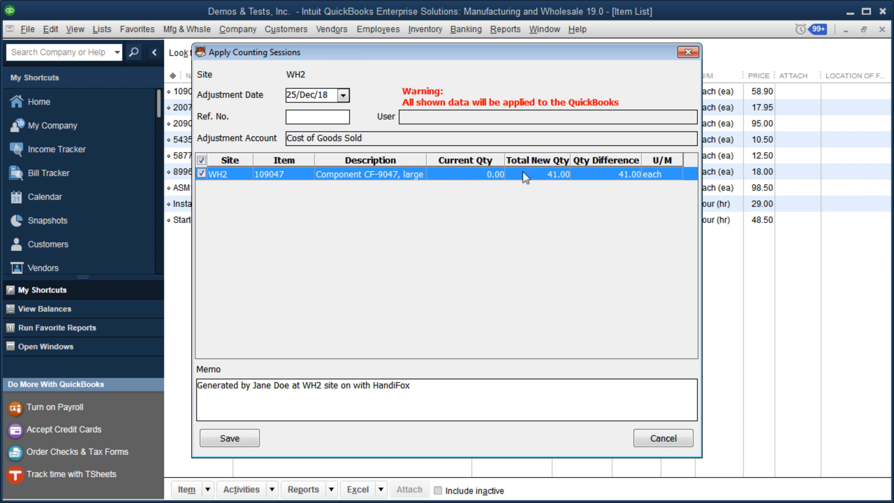
mouse_move(557, 181)
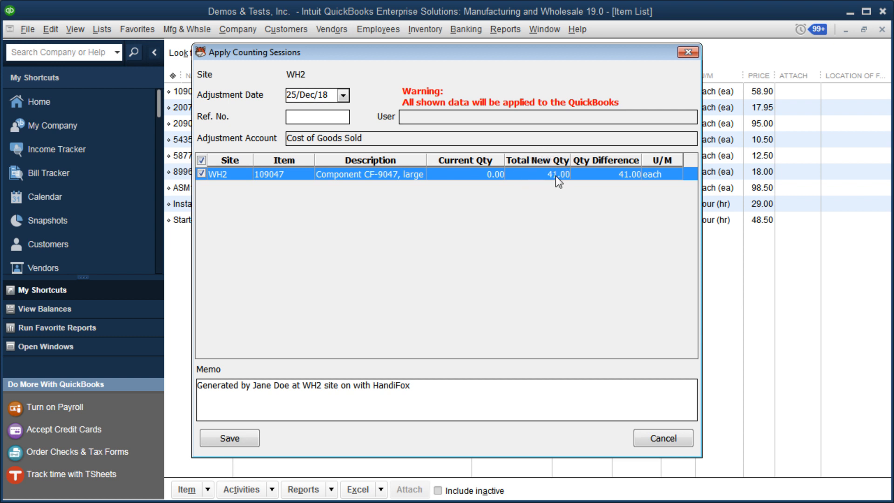
mouse_move(667, 400)
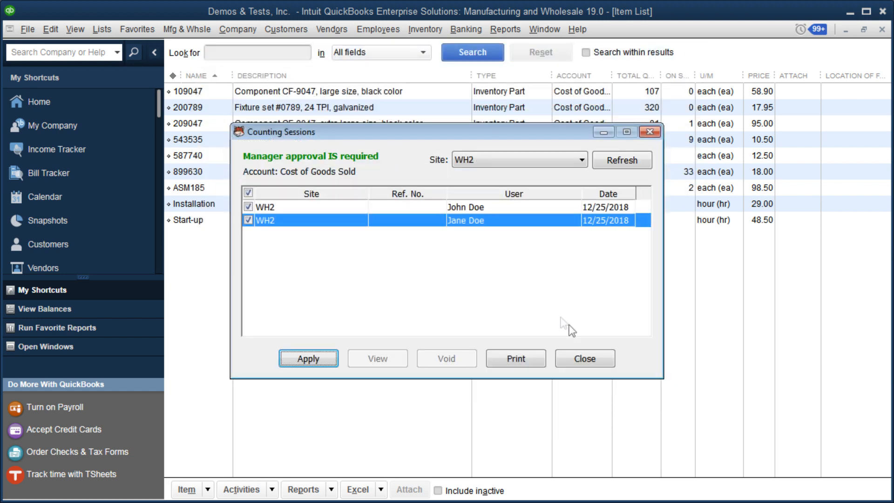
click(584, 358)
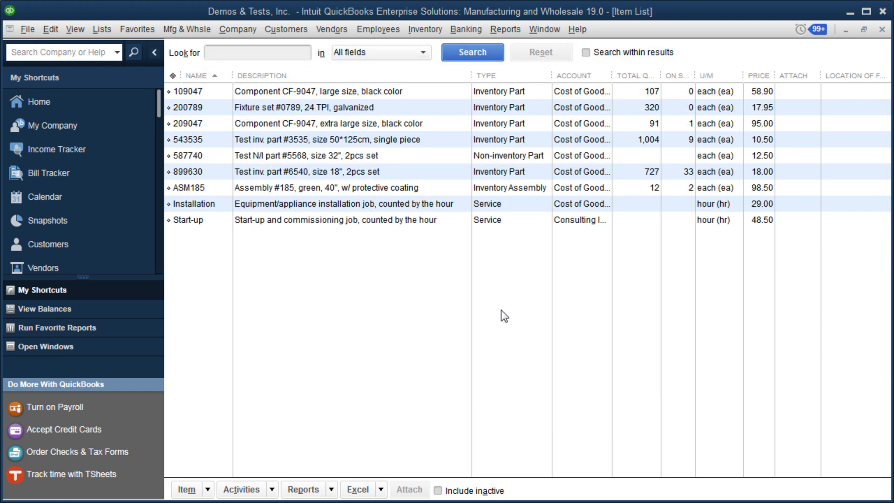